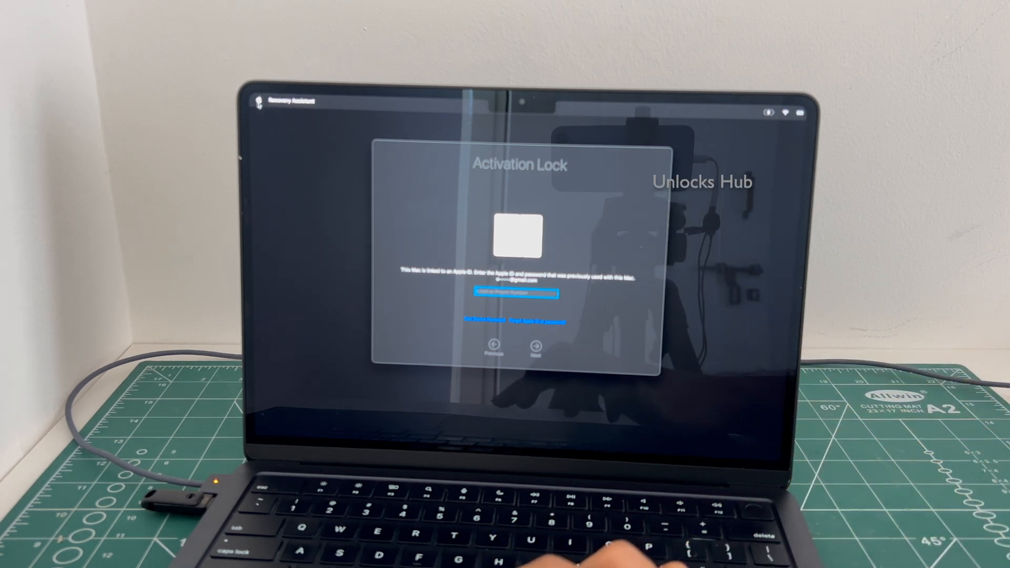
Step: Shut down the Mac from the Recovery Assistant menu on the Activation Lock screen
{"action": "left_click", "coordinate": [264, 101]}
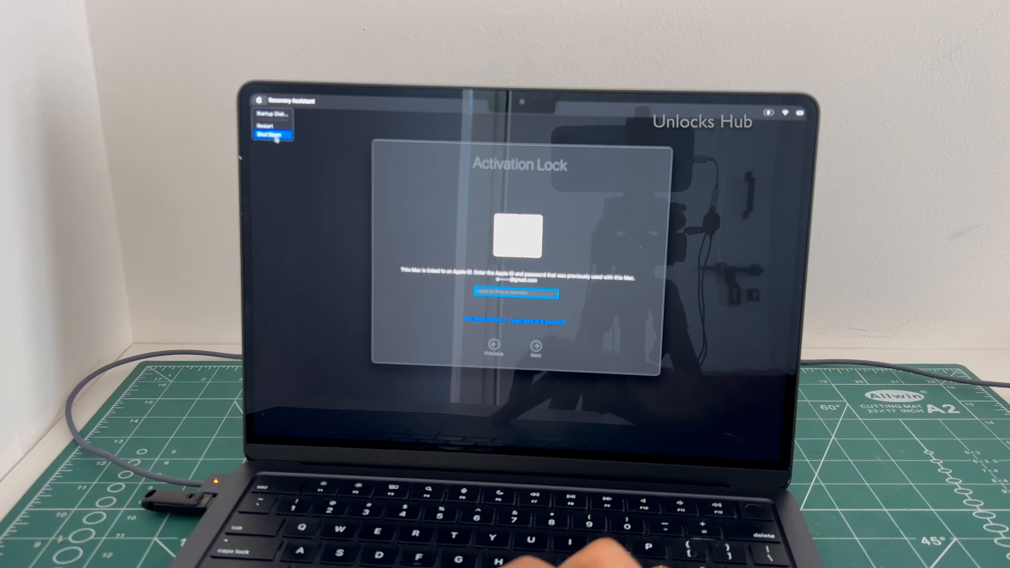
{"action": "left_click", "coordinate": [269, 133]}
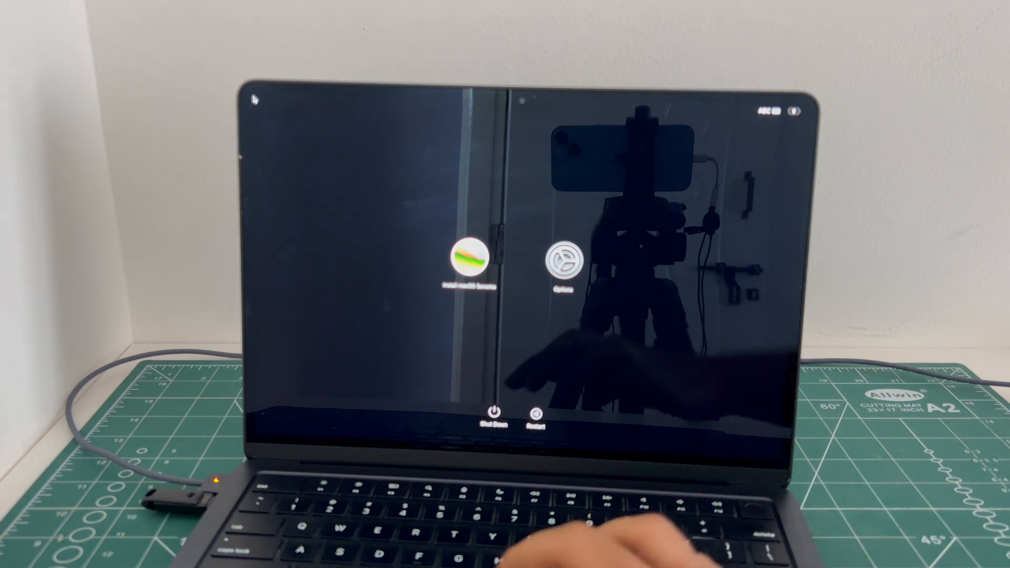
Step: Choose Install macOS Sonoma from the startup options screen
{"action": "left_click", "coordinate": [468, 263]}
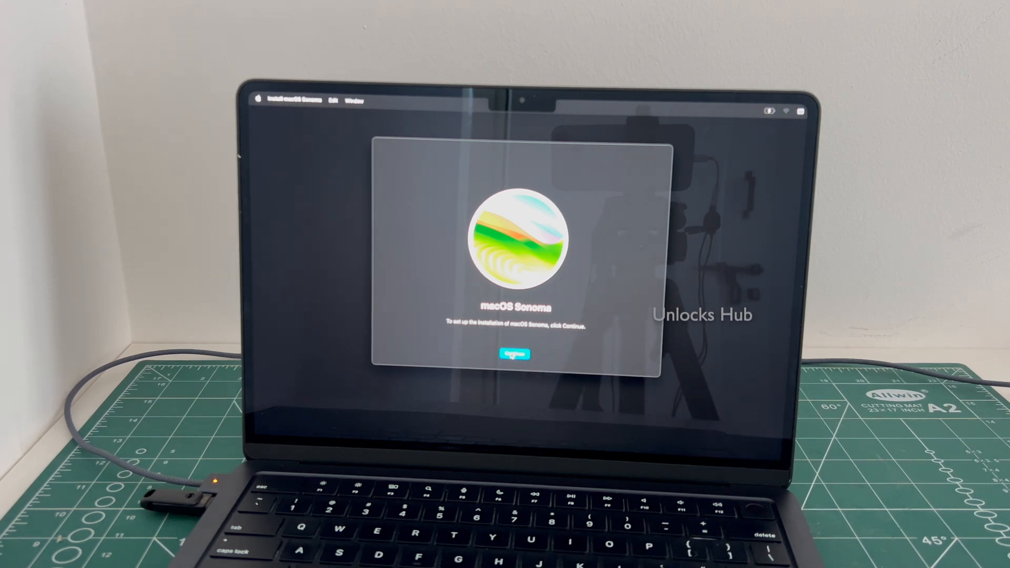
Step: Agree to the Sonoma software license and install onto Macintosh HD
{"action": "left_click", "coordinate": [512, 355]}
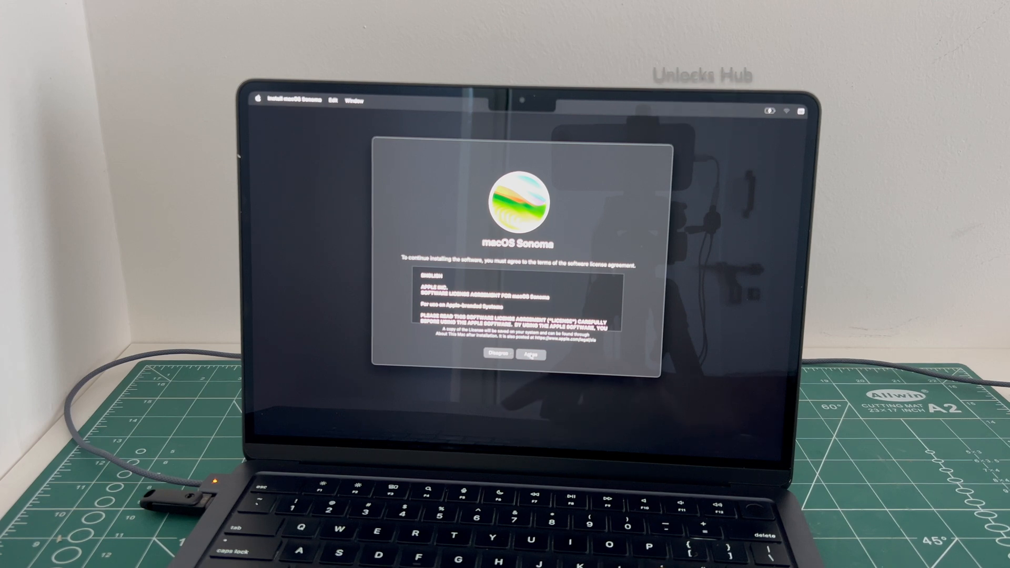
{"action": "left_click", "coordinate": [528, 354]}
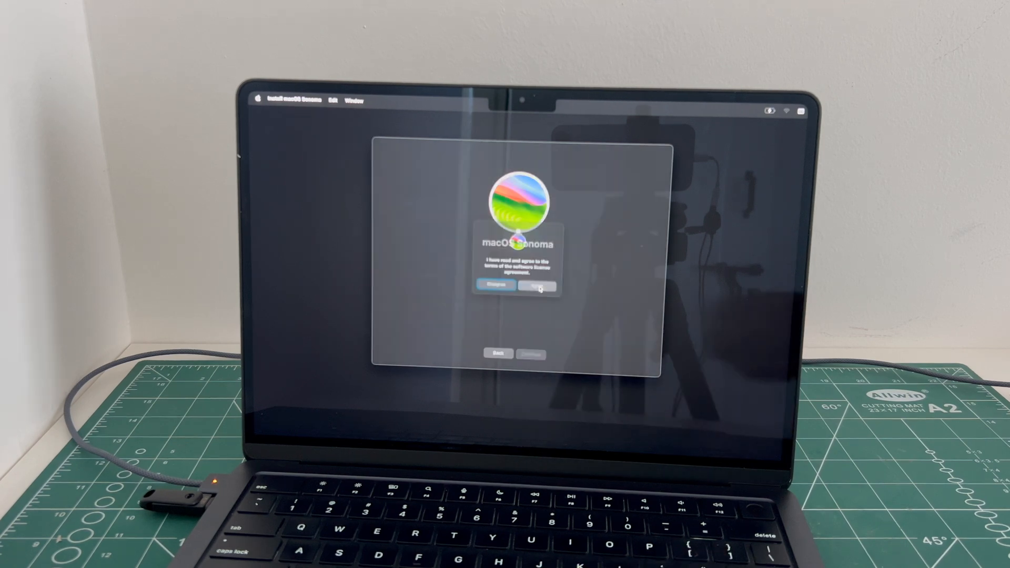
{"action": "left_click", "coordinate": [538, 285]}
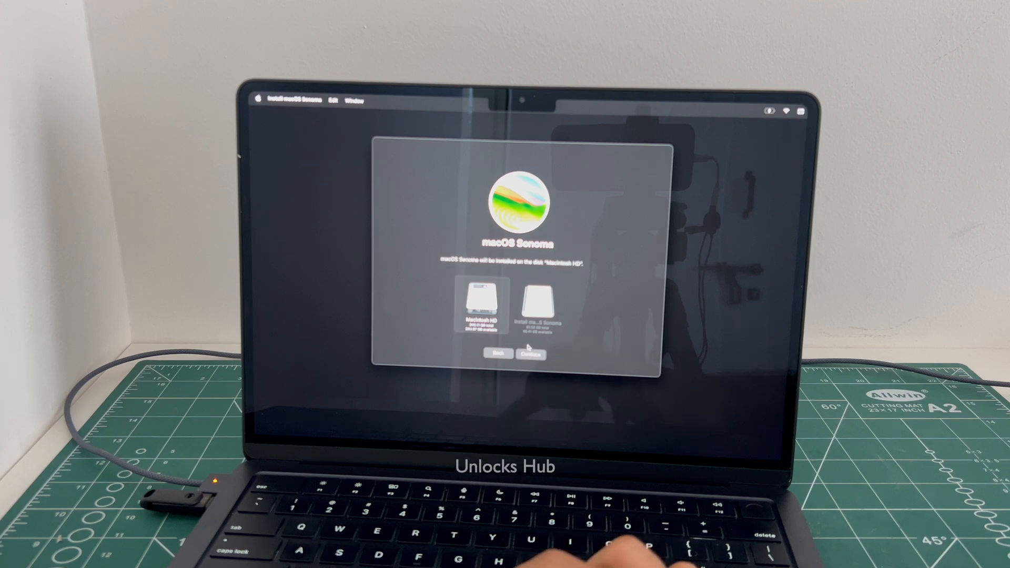
{"action": "left_click", "coordinate": [530, 354]}
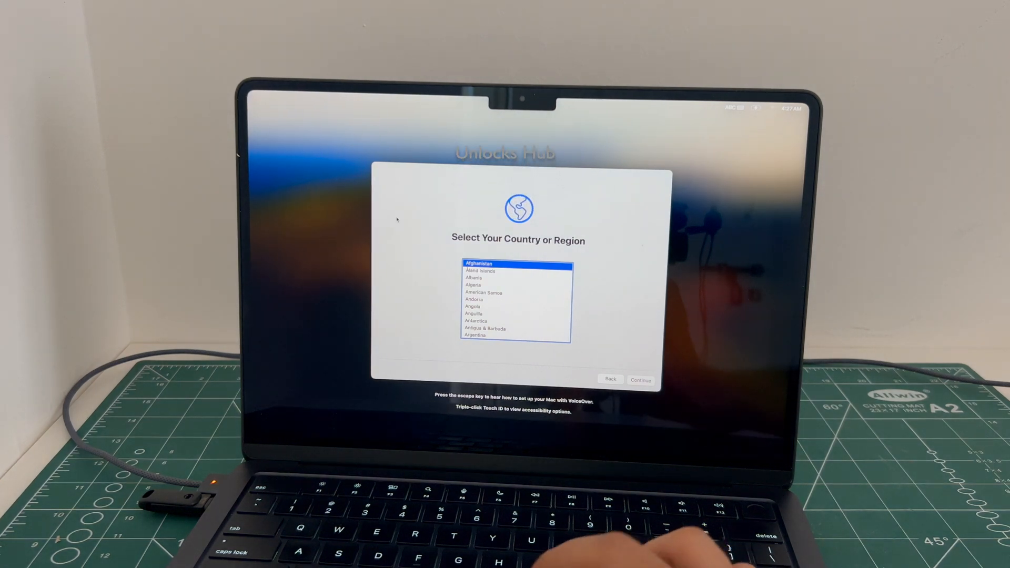
Step: Accept country, language and privacy defaults, skip migration, and skip Apple ID sign-in
{"action": "left_click", "coordinate": [640, 379]}
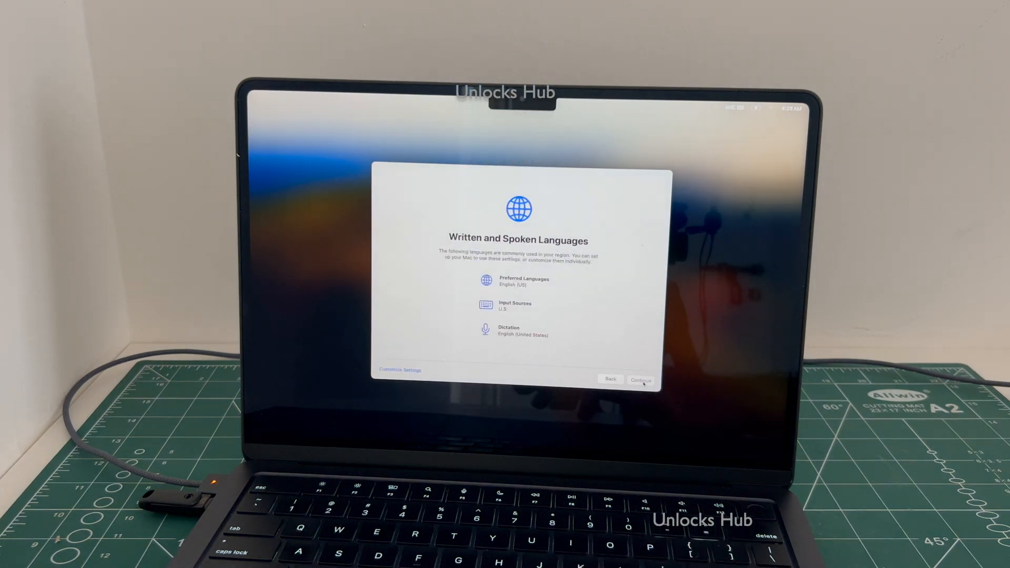
{"action": "left_click", "coordinate": [640, 380]}
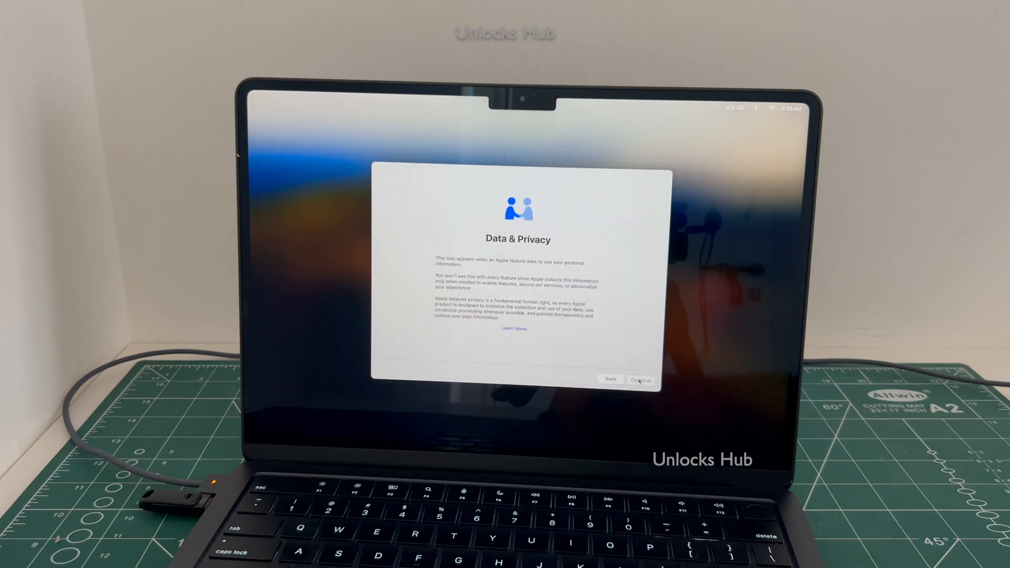
{"action": "left_click", "coordinate": [640, 379]}
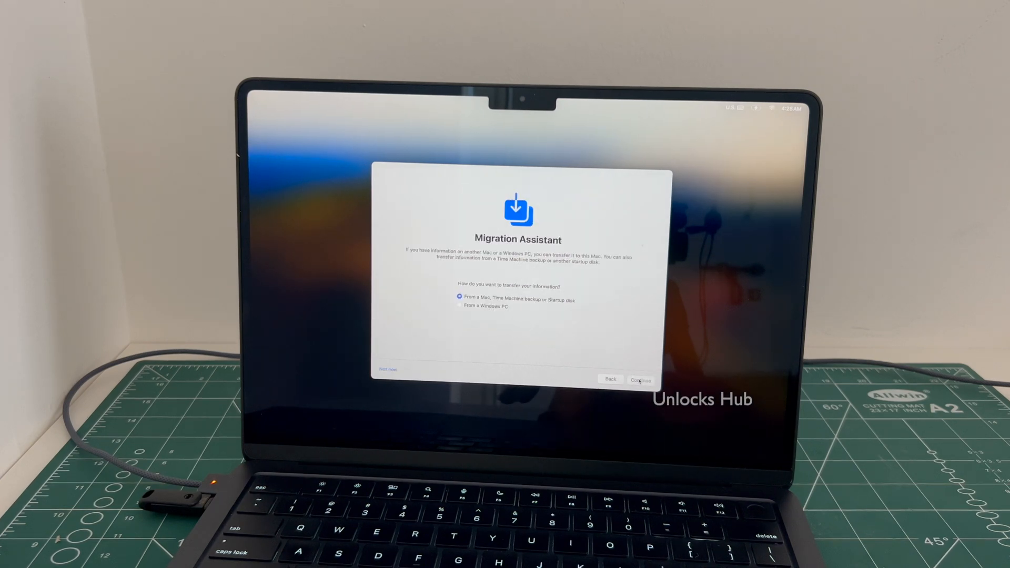
{"action": "left_click", "coordinate": [640, 379]}
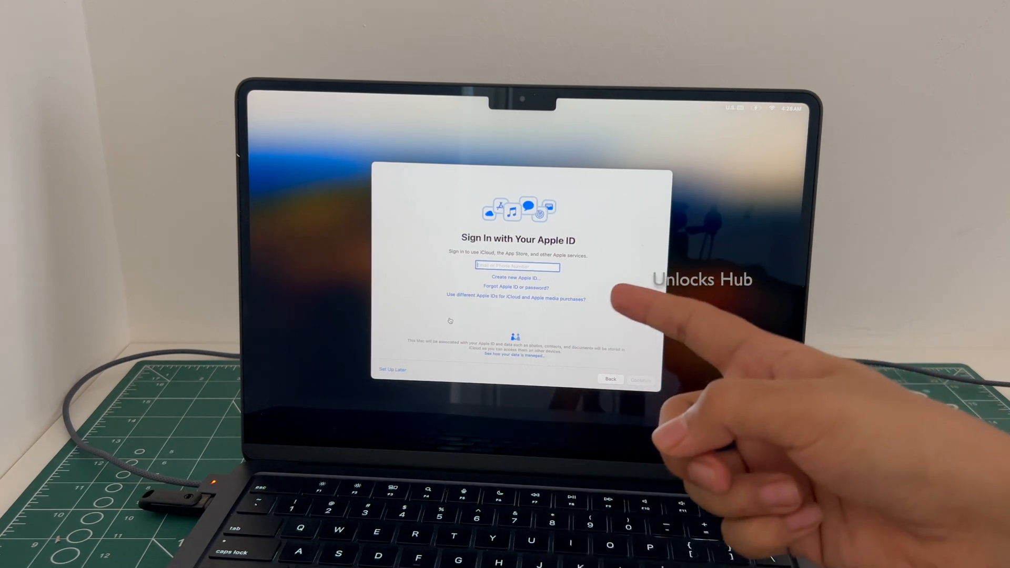
{"action": "left_click", "coordinate": [390, 369]}
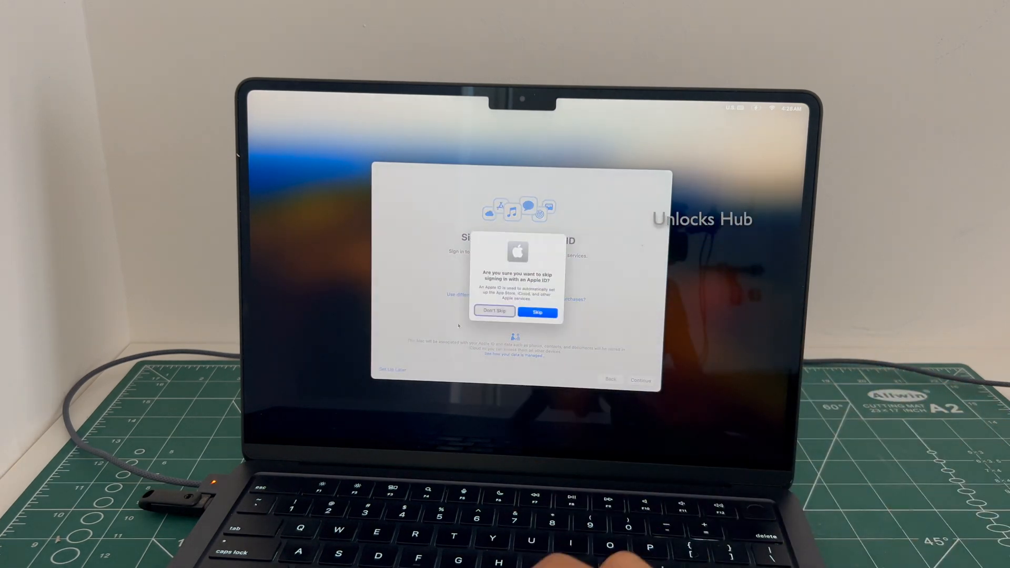
{"action": "left_click", "coordinate": [536, 312]}
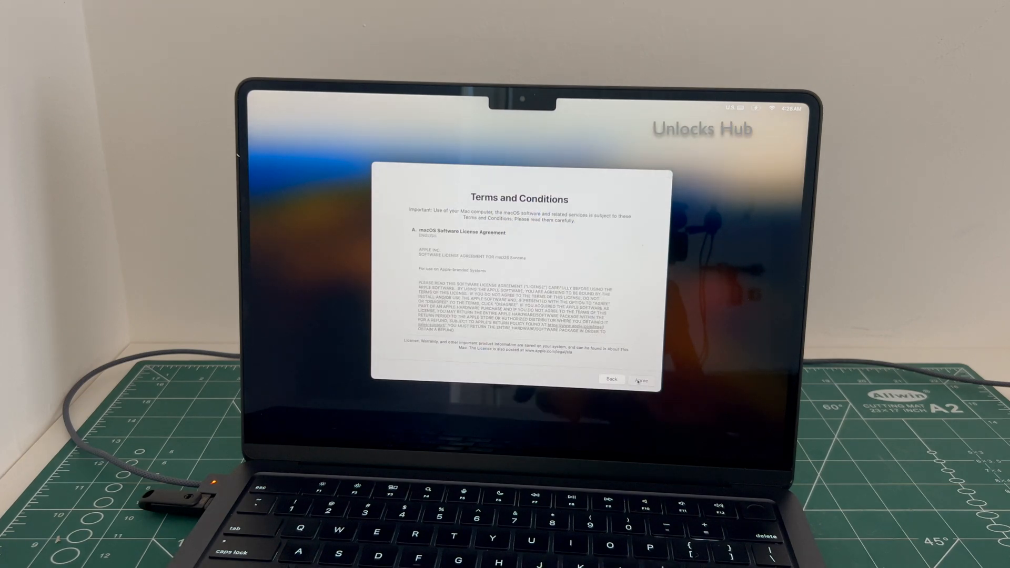
Step: Agree to the terms and create the 'MacBook' computer account
{"action": "left_click", "coordinate": [640, 379]}
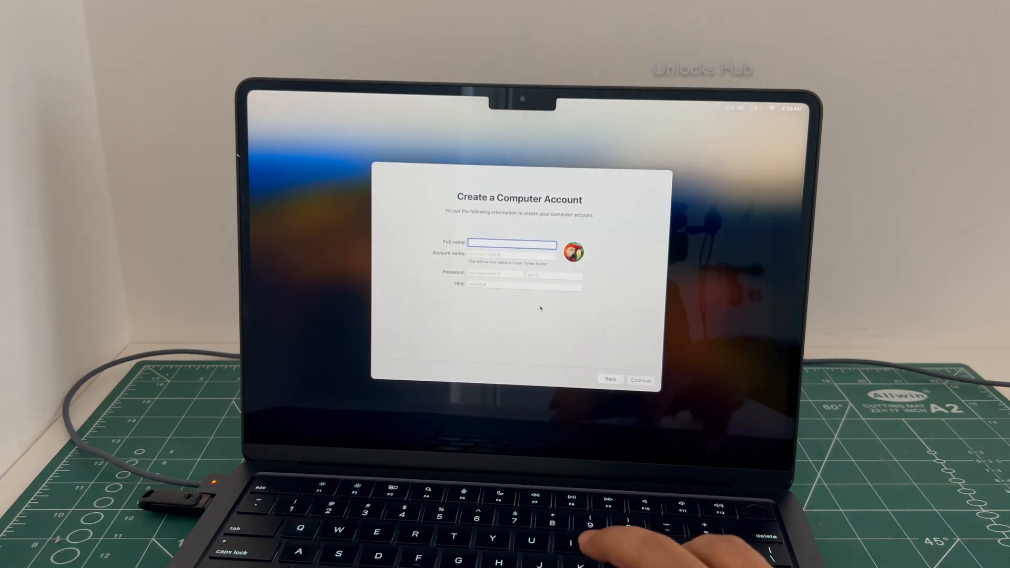
{"action": "type", "text": "MacBook Air M2"}
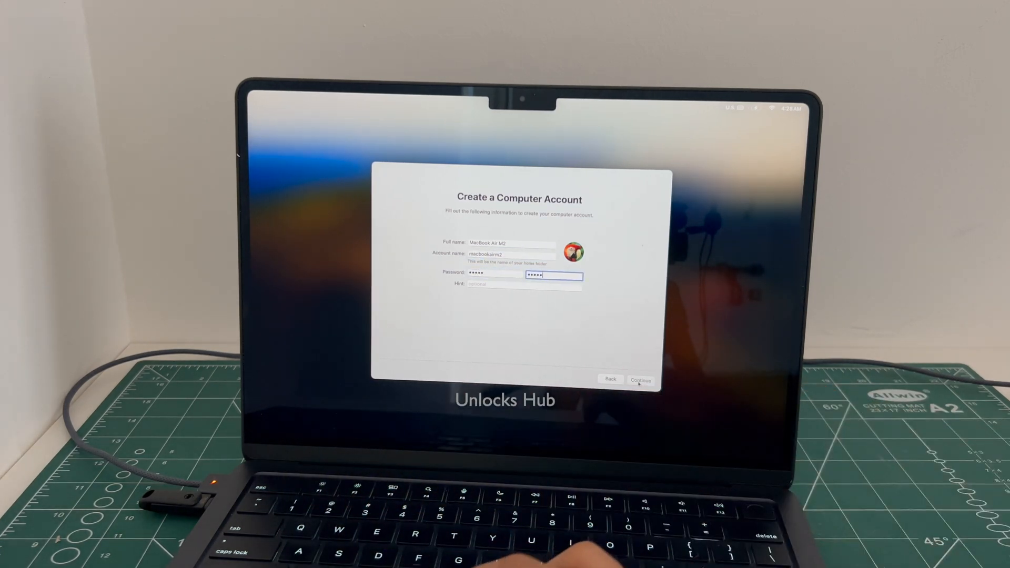
{"action": "left_click", "coordinate": [640, 379]}
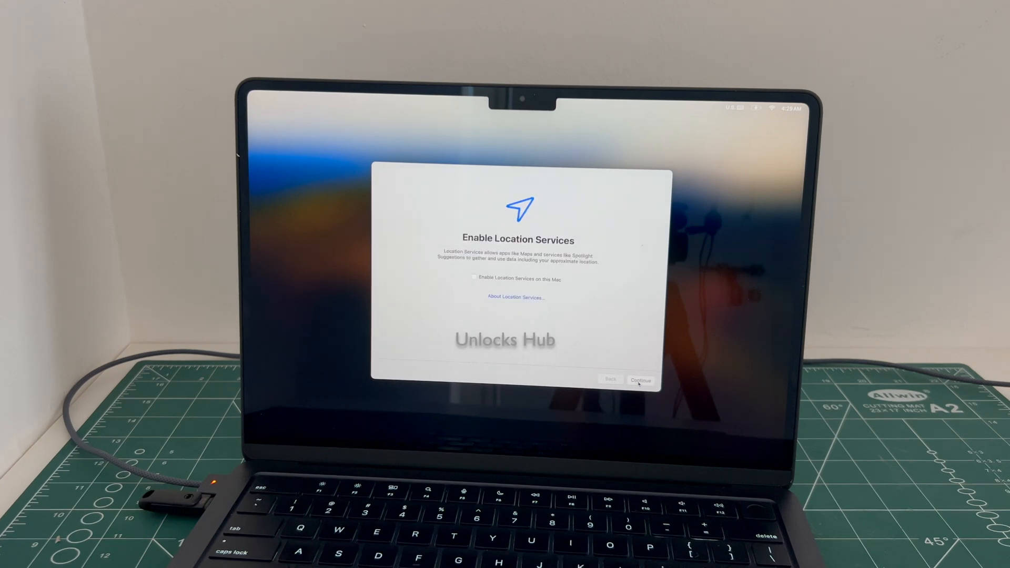
Step: Decline Location Services, disable Ask Siri, defer Touch ID, and keep Light appearance
{"action": "left_click", "coordinate": [640, 379]}
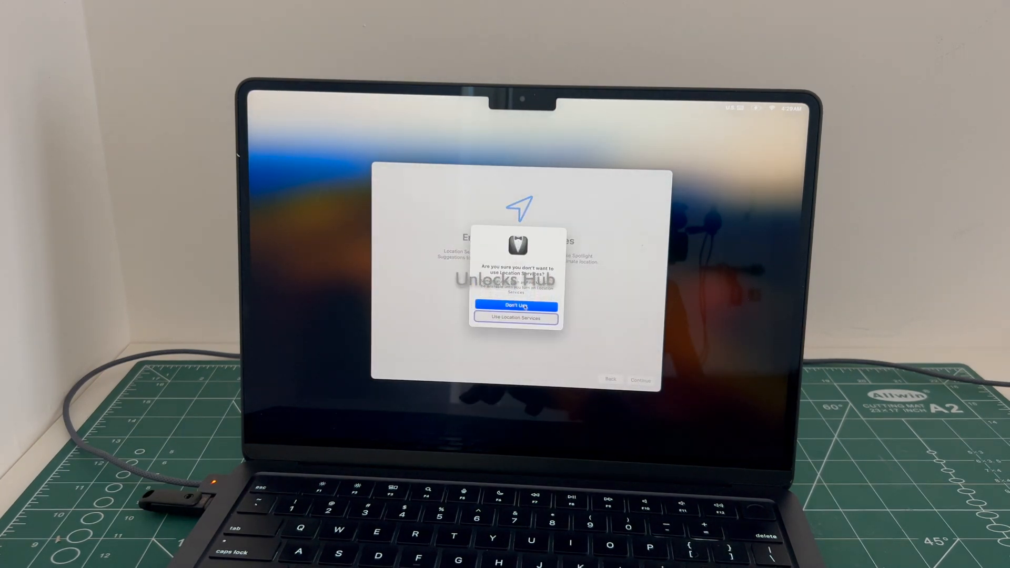
{"action": "left_click", "coordinate": [514, 305]}
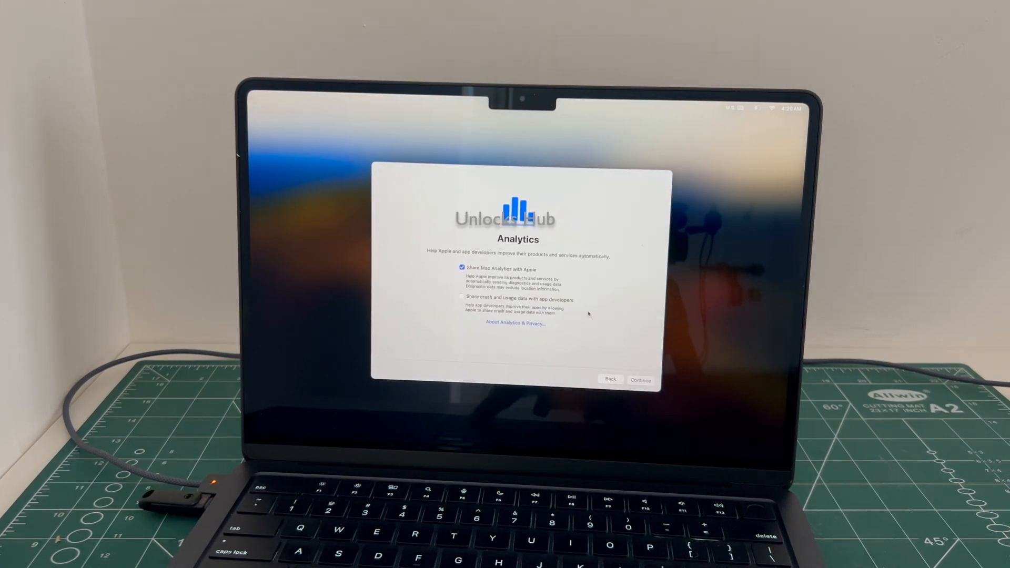
{"action": "left_click", "coordinate": [640, 379]}
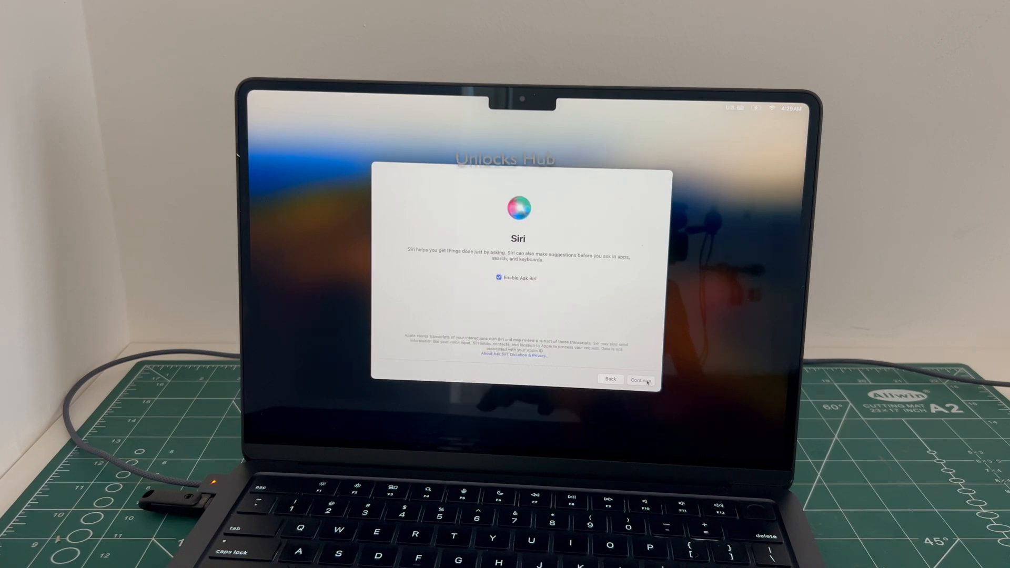
{"action": "left_click", "coordinate": [640, 379]}
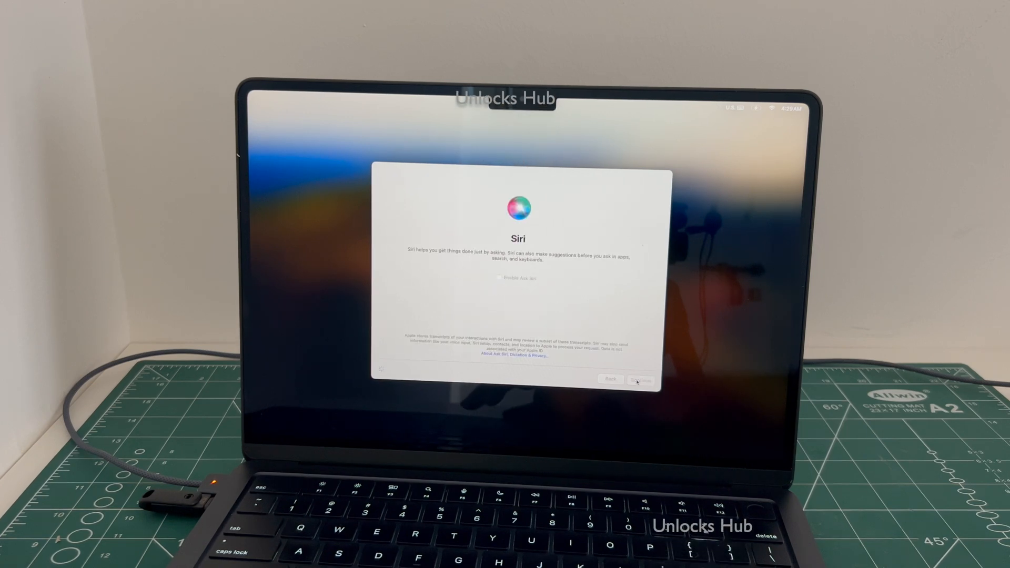
{"action": "left_click", "coordinate": [640, 380]}
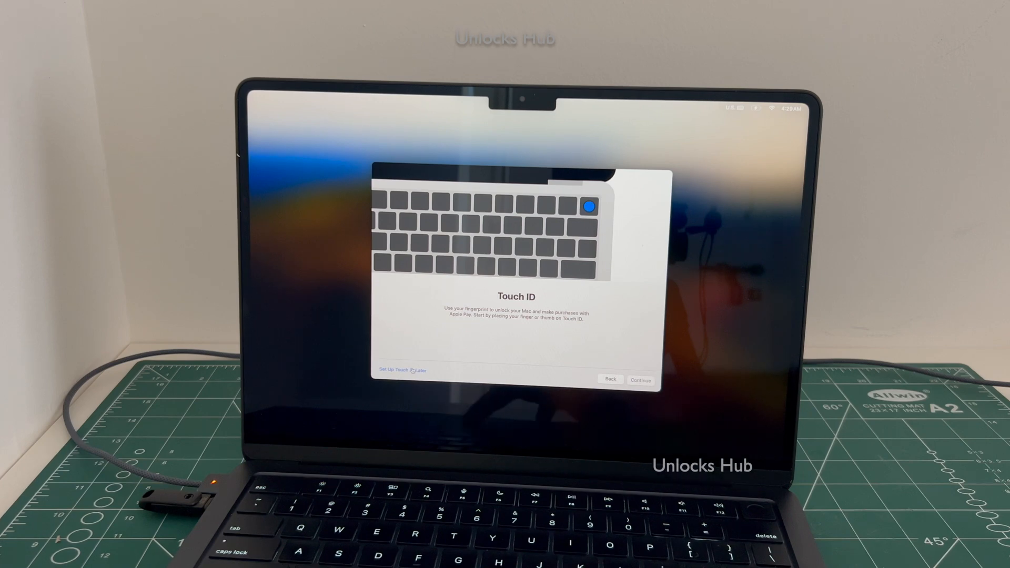
{"action": "left_click", "coordinate": [640, 379]}
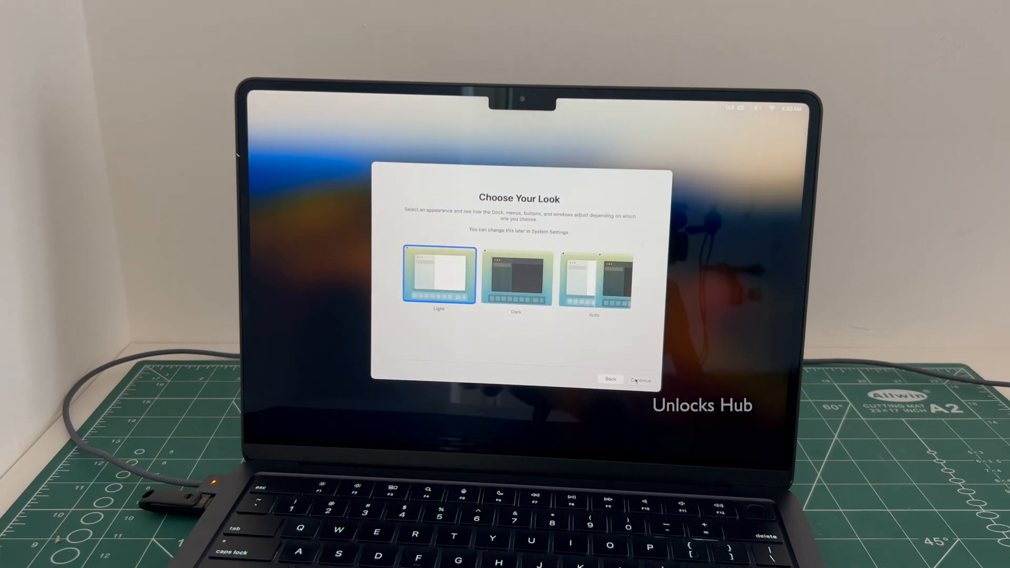
{"action": "left_click", "coordinate": [641, 379]}
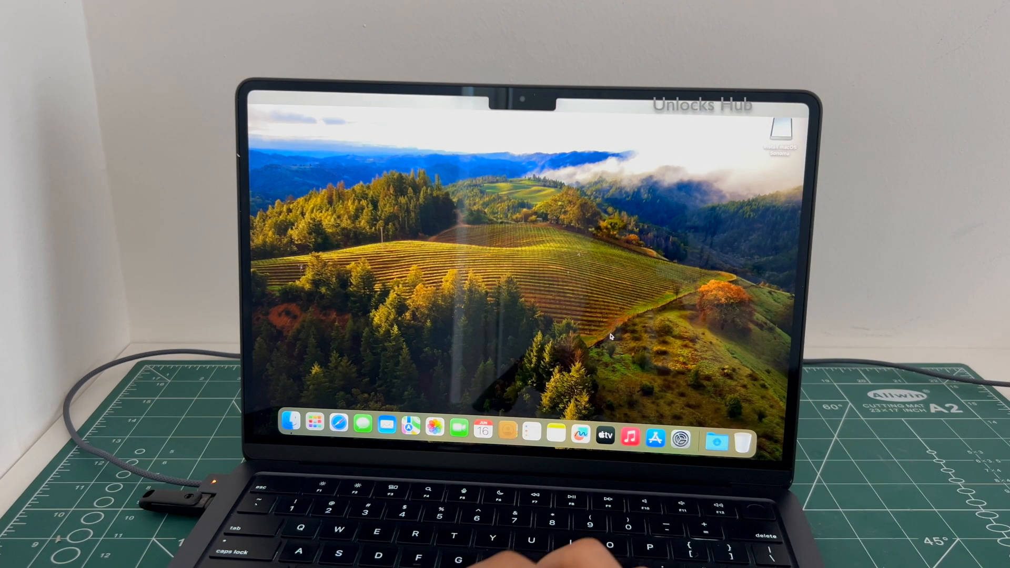
Step: Open the Apple ID sign-in page in System Settings and type 'hufu' as the email
{"action": "left_click", "coordinate": [680, 424]}
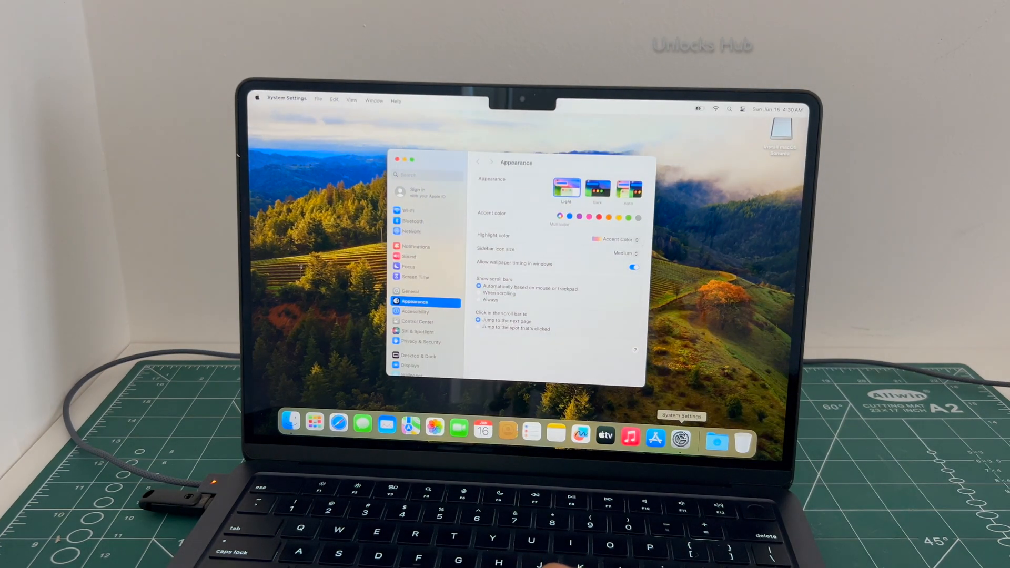
{"action": "left_click", "coordinate": [425, 192]}
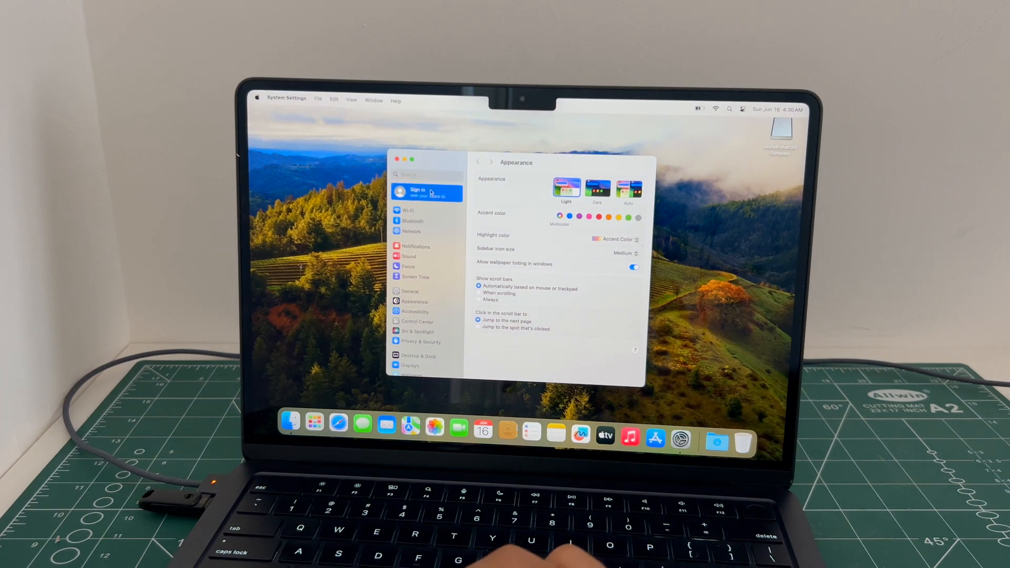
{"action": "left_click", "coordinate": [426, 192]}
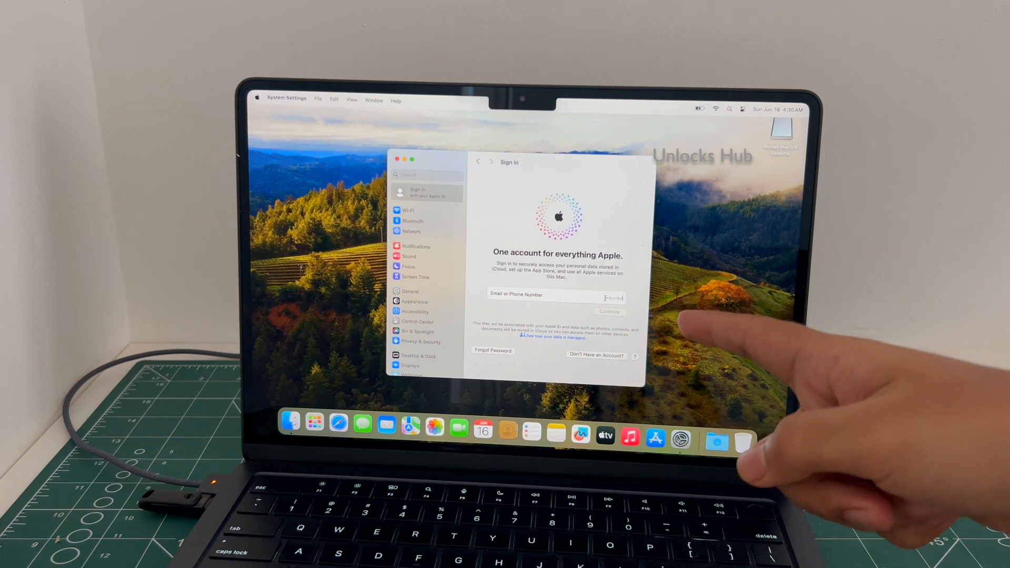
{"action": "type", "text": "hufu"}
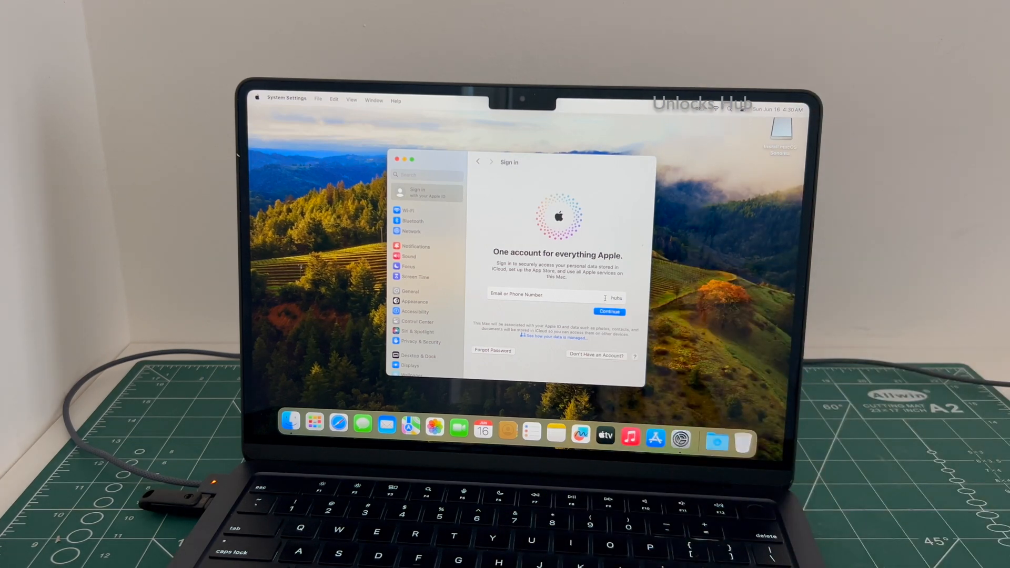